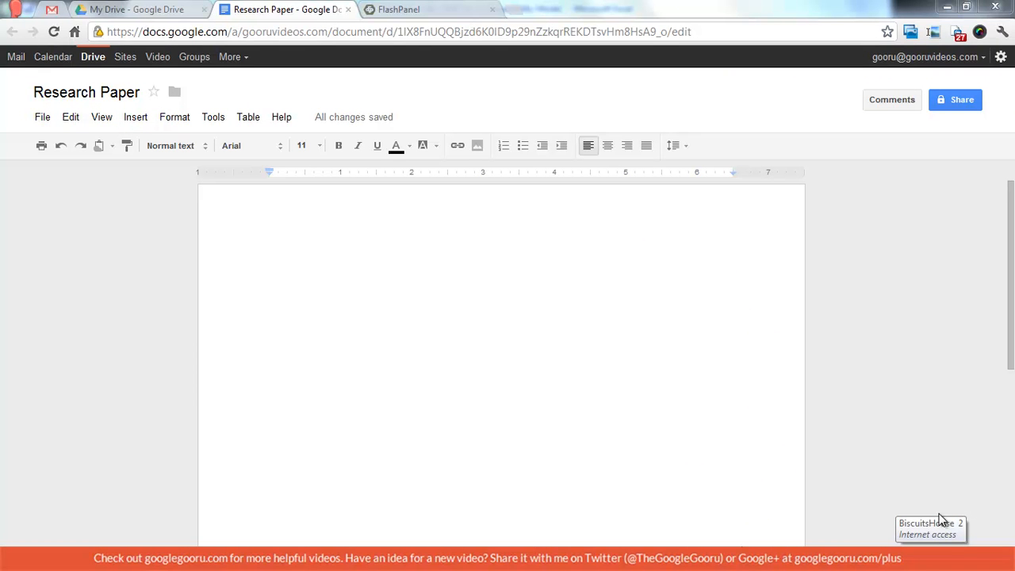
mouse_move(291, 235)
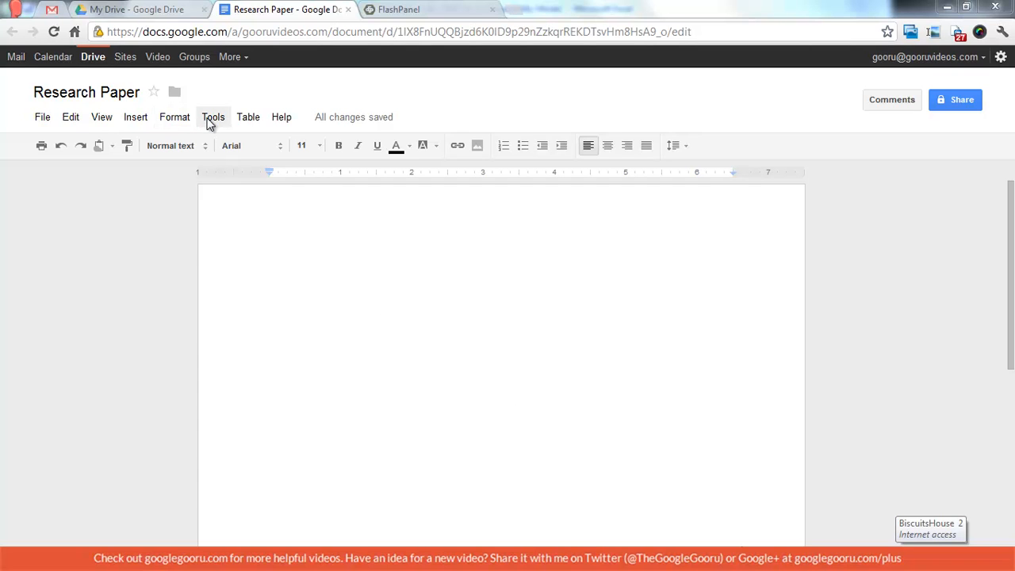
Reveal the Tools menu of the blank Research Paper document.
click(213, 117)
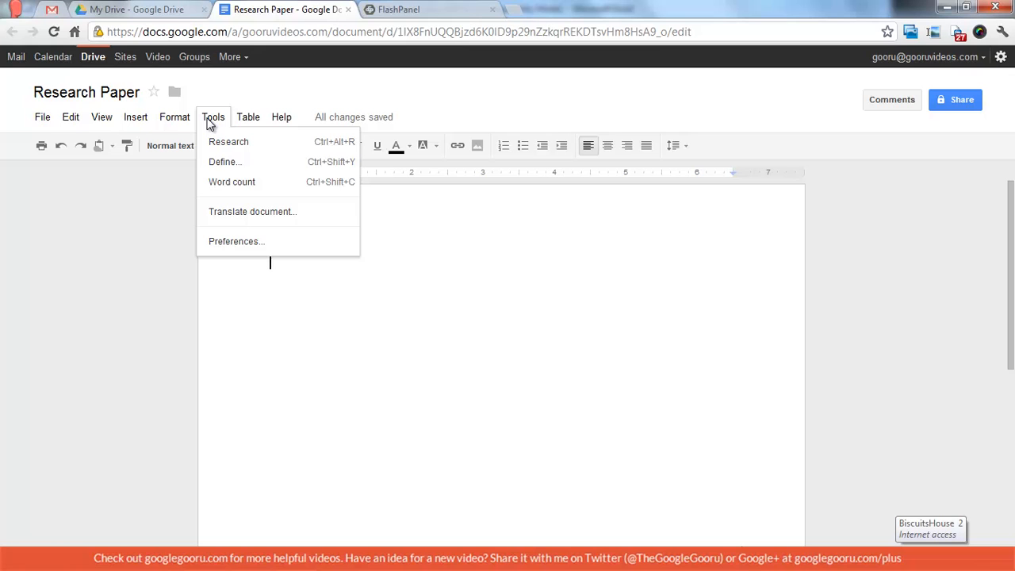
mouse_move(229, 142)
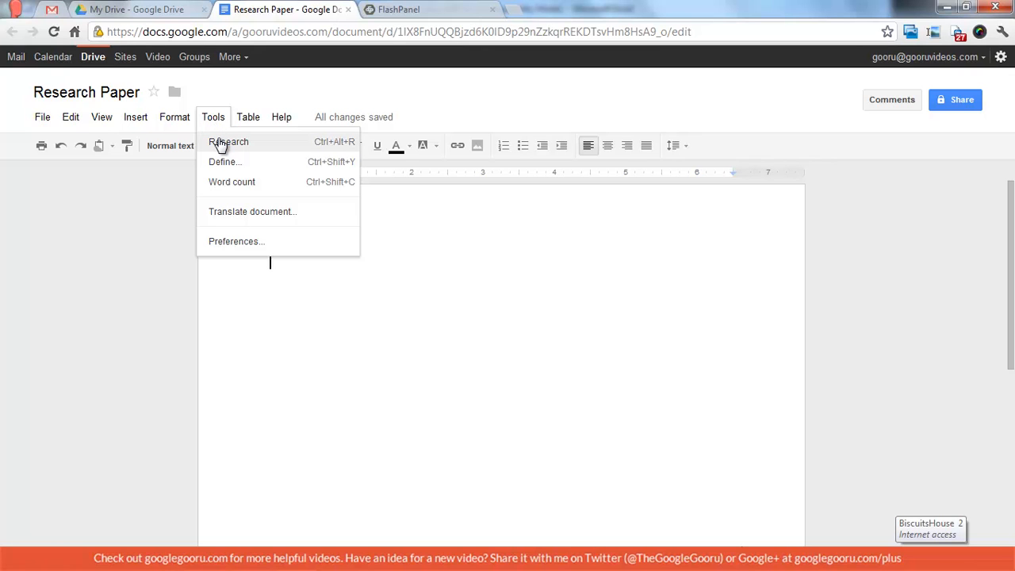
Search the Research panel for Alzheimer's disease to list facts, images and web links.
click(228, 141)
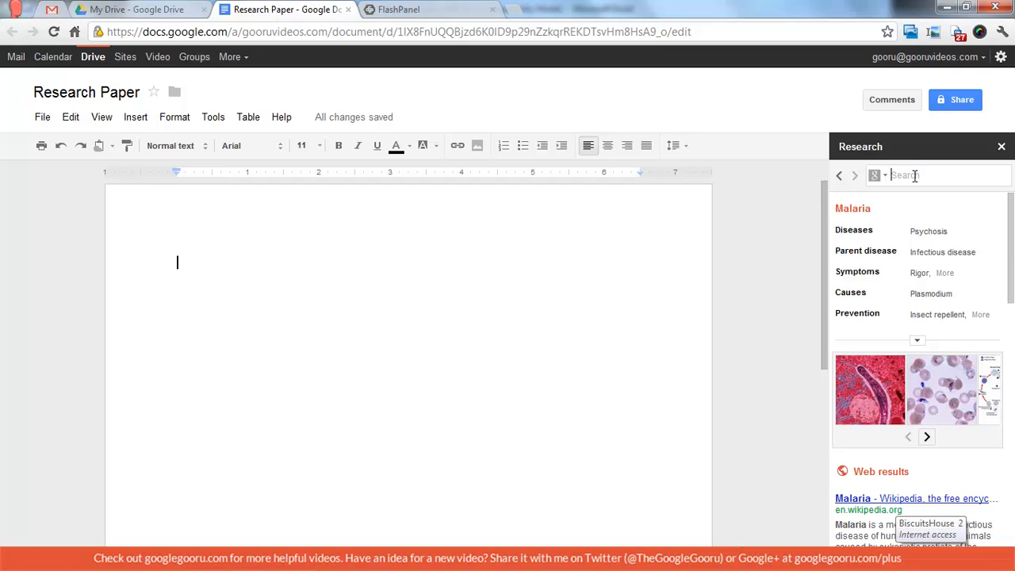
click(839, 175)
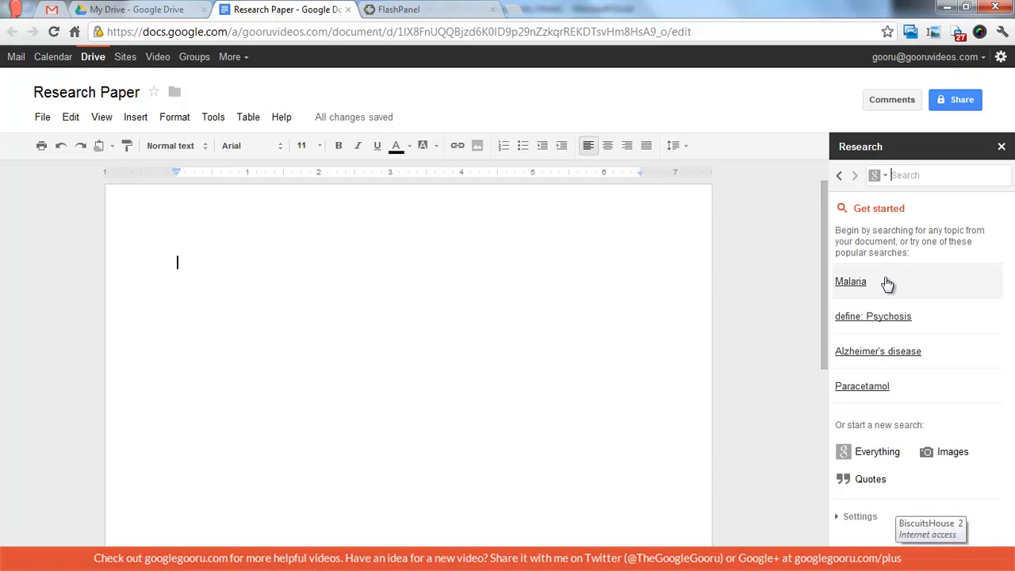
mouse_move(900, 352)
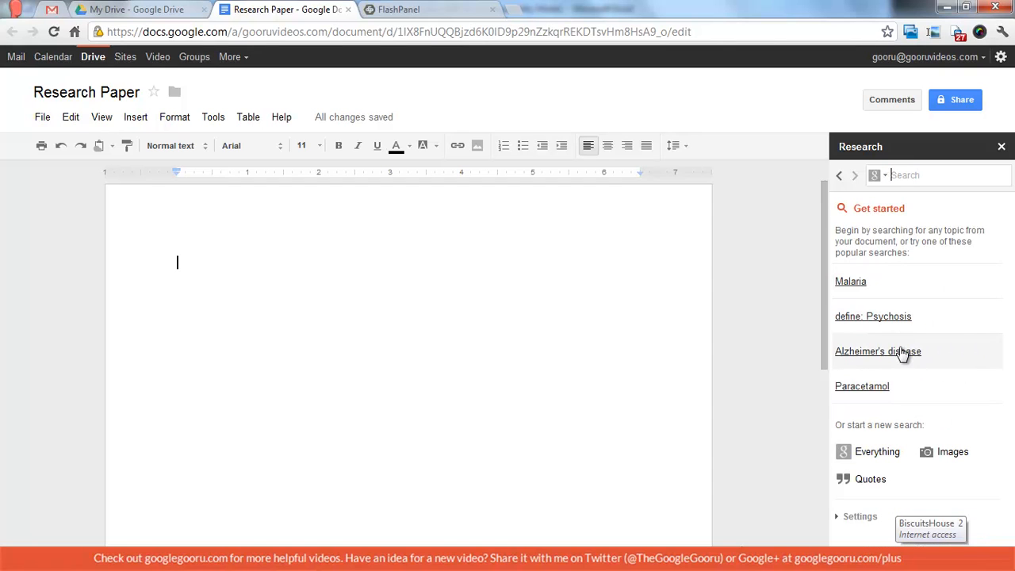
click(878, 352)
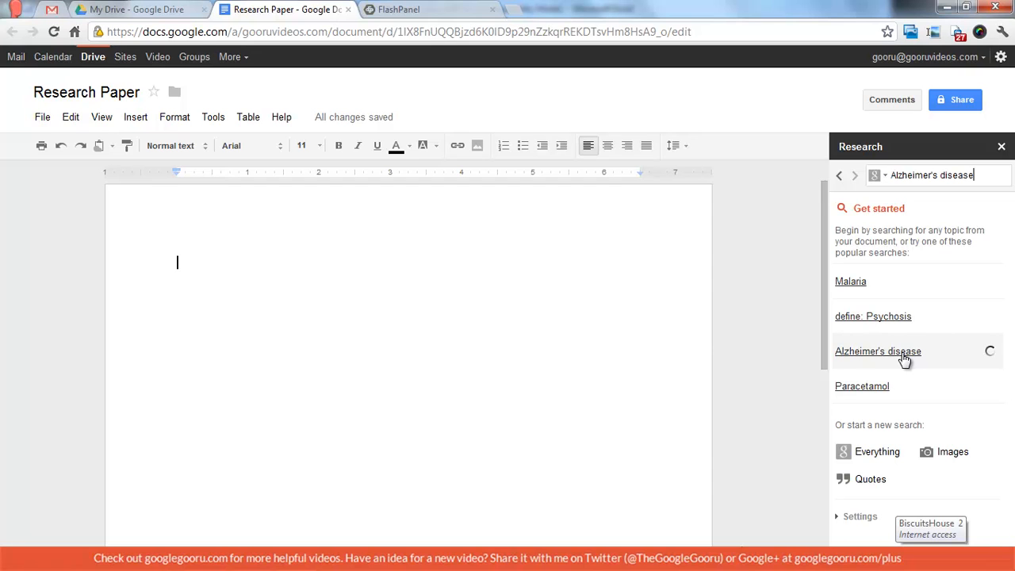
click(878, 350)
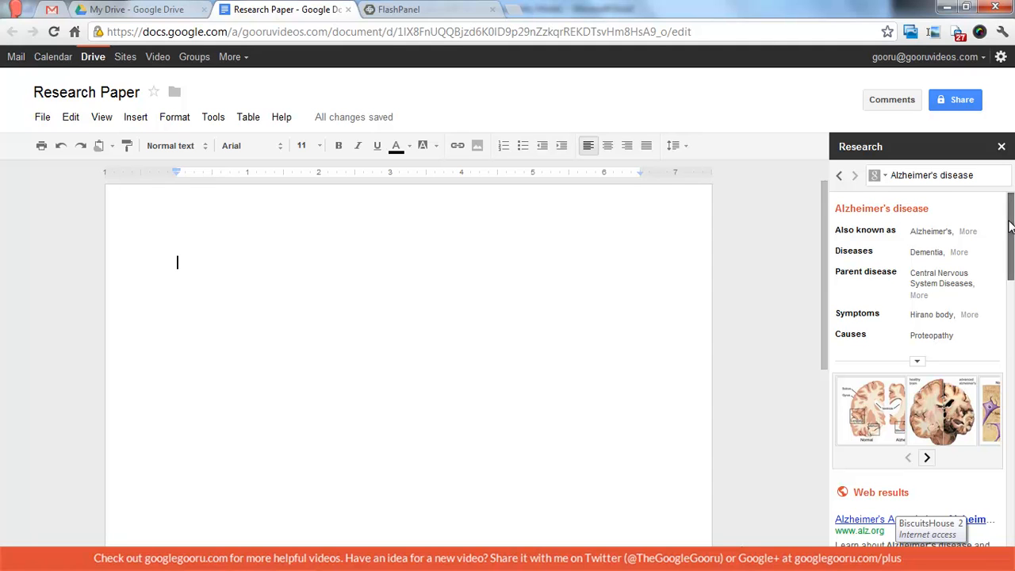
mouse_move(975, 320)
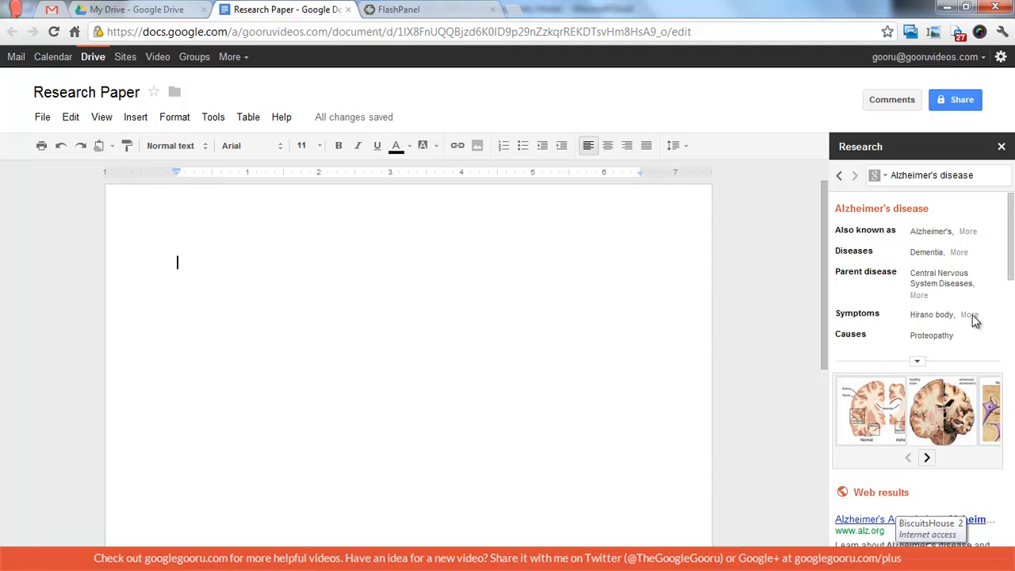
mouse_move(1008, 230)
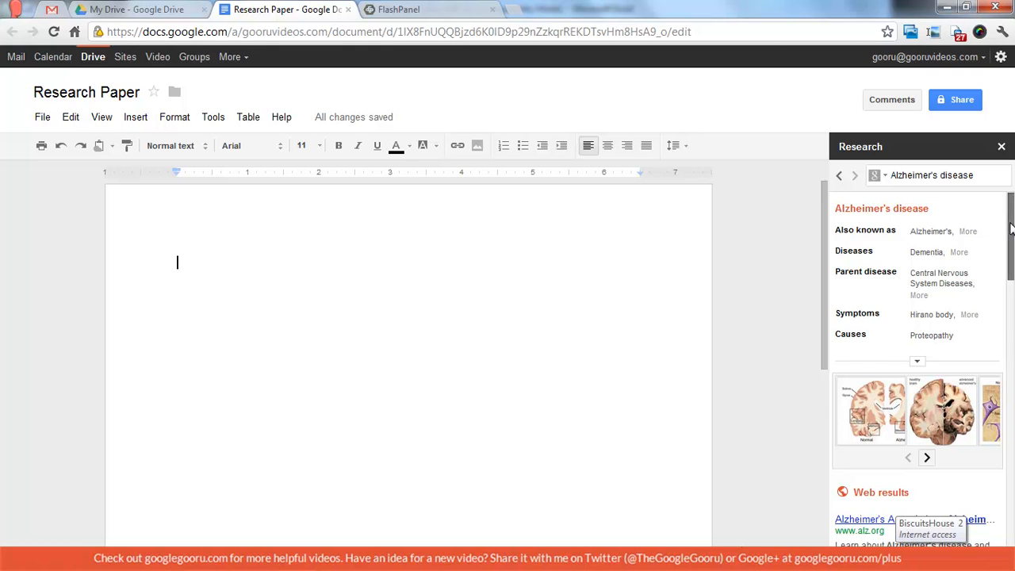
Link 'Alzheimer's disease' to its Wikipedia article and cite it with a footnote.
scroll(down, 3)
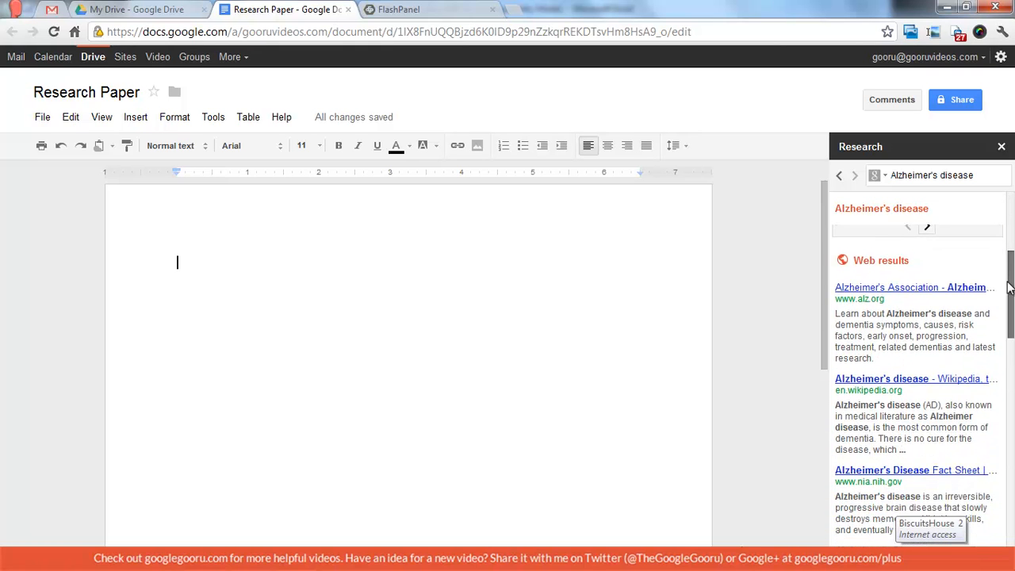
scroll(down, 3)
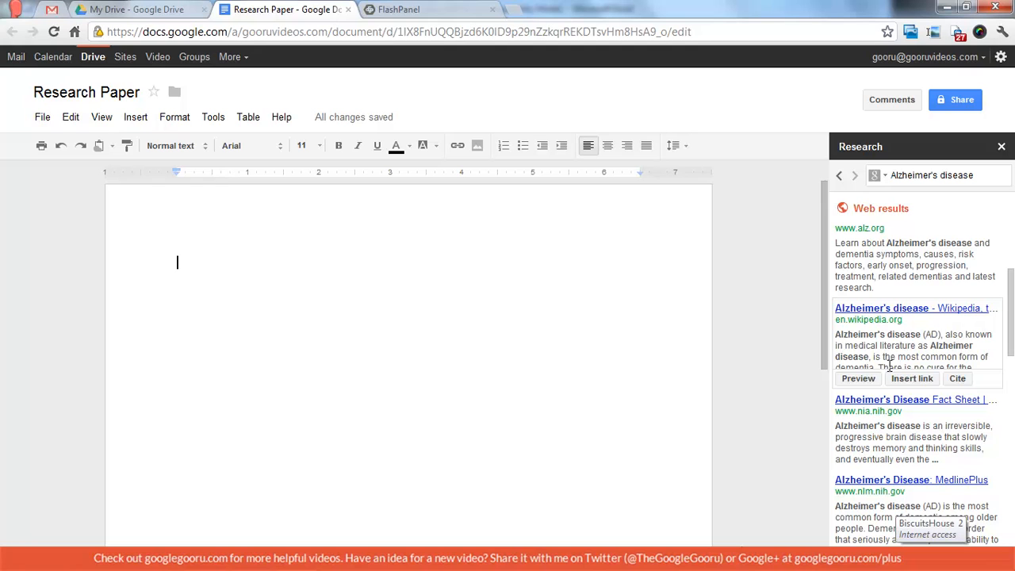
click(858, 377)
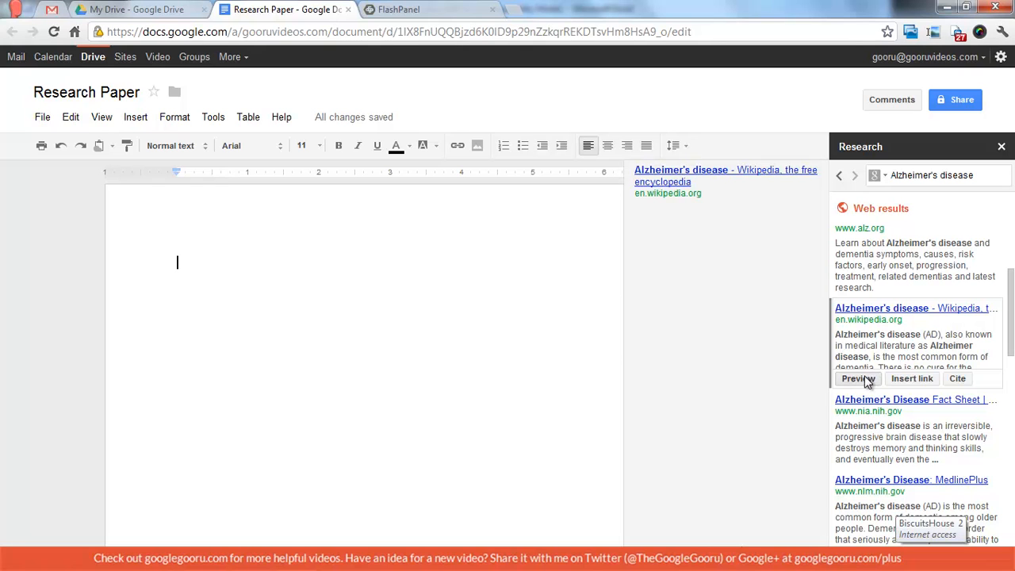
click(912, 378)
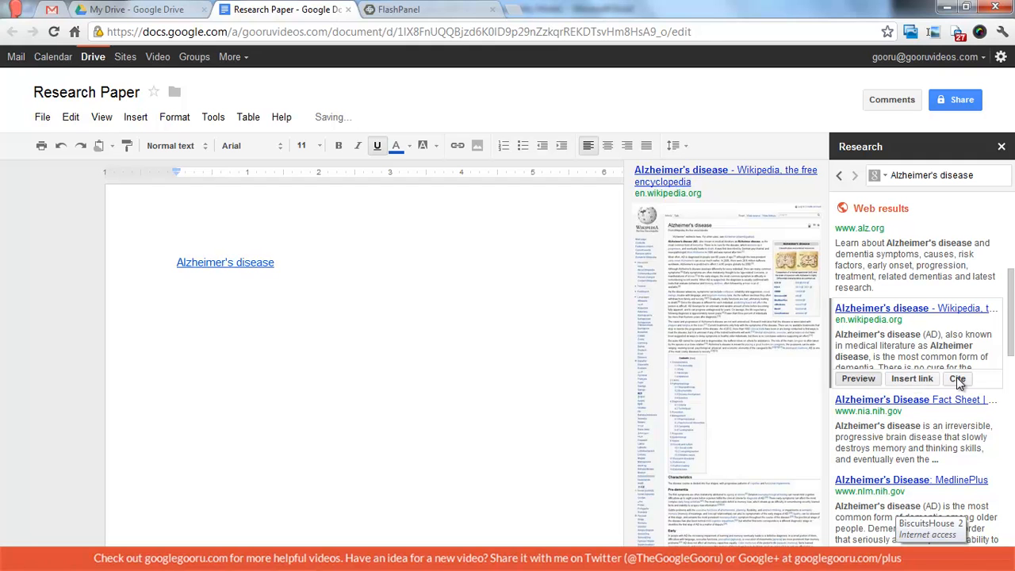
click(958, 378)
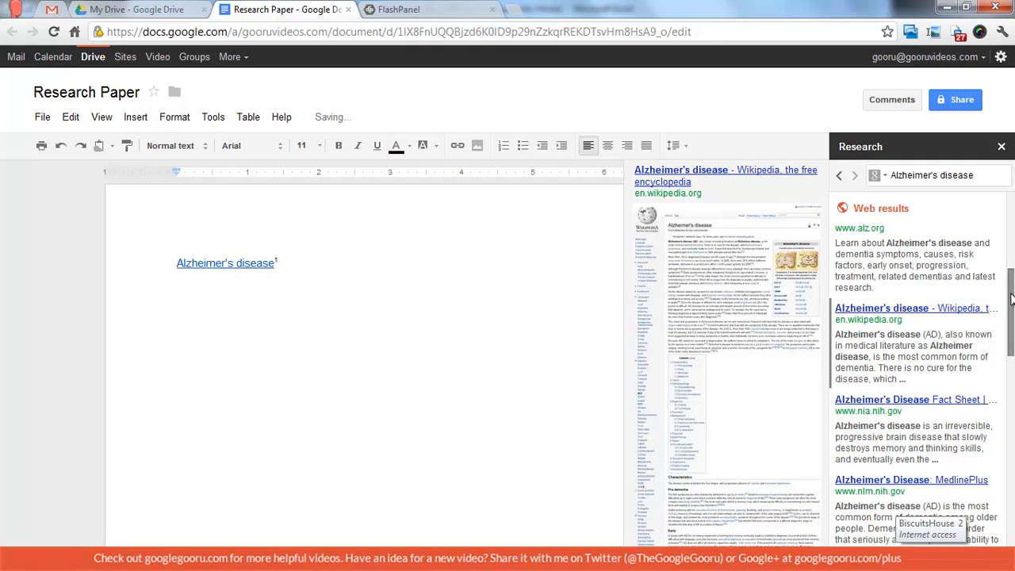
scroll(down, 3)
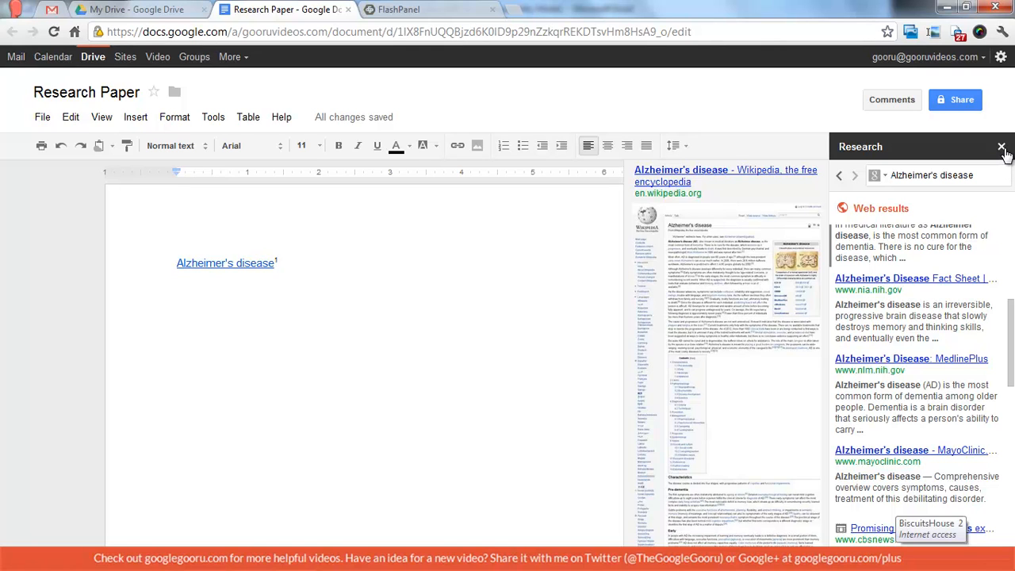
mouse_move(347, 270)
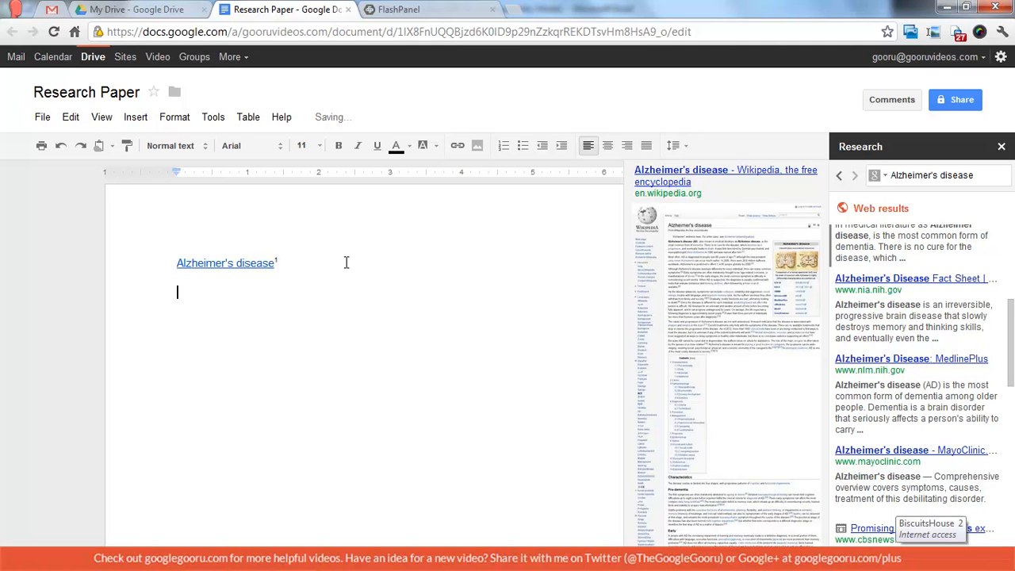
Write 'Winston Churchill' on a new line and show its context-menu research option.
text(Winston Churchil)
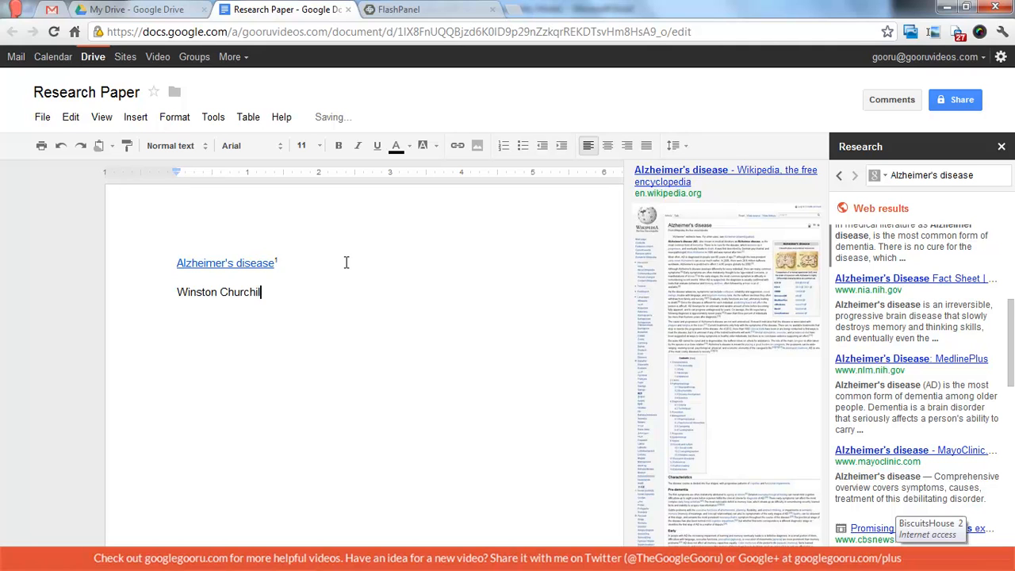
mouse_move(240, 298)
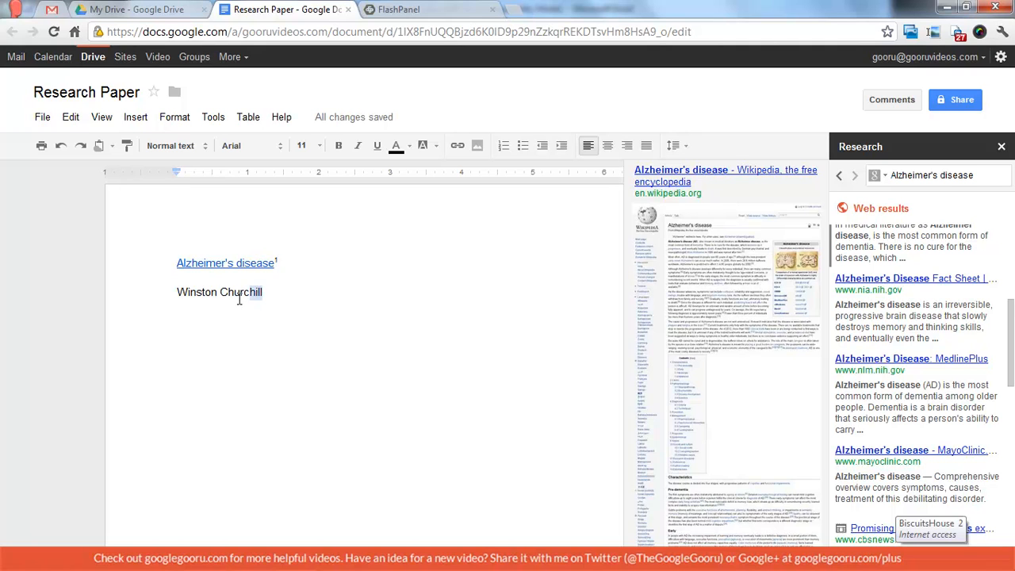
right_click(219, 292)
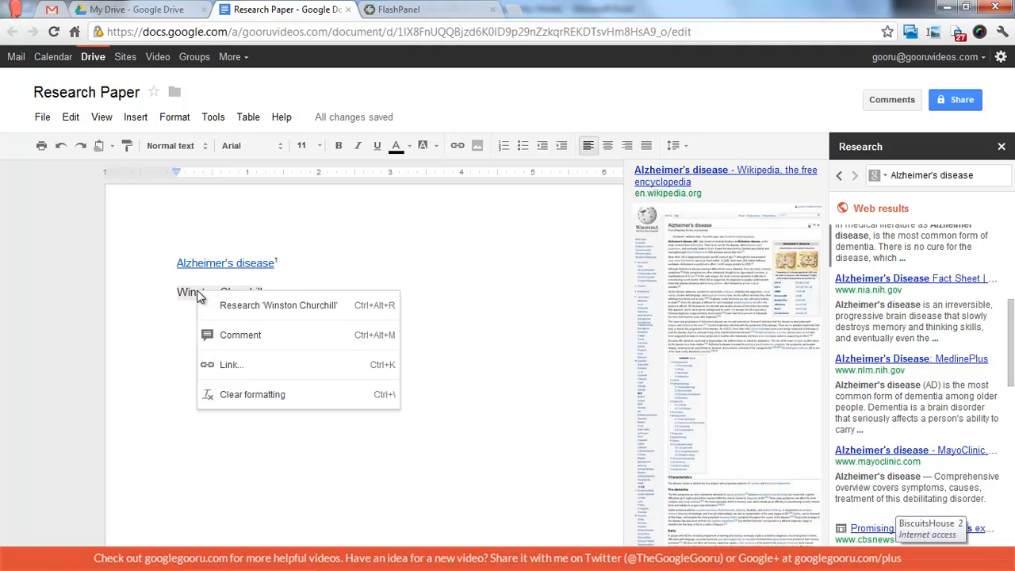
mouse_move(241, 309)
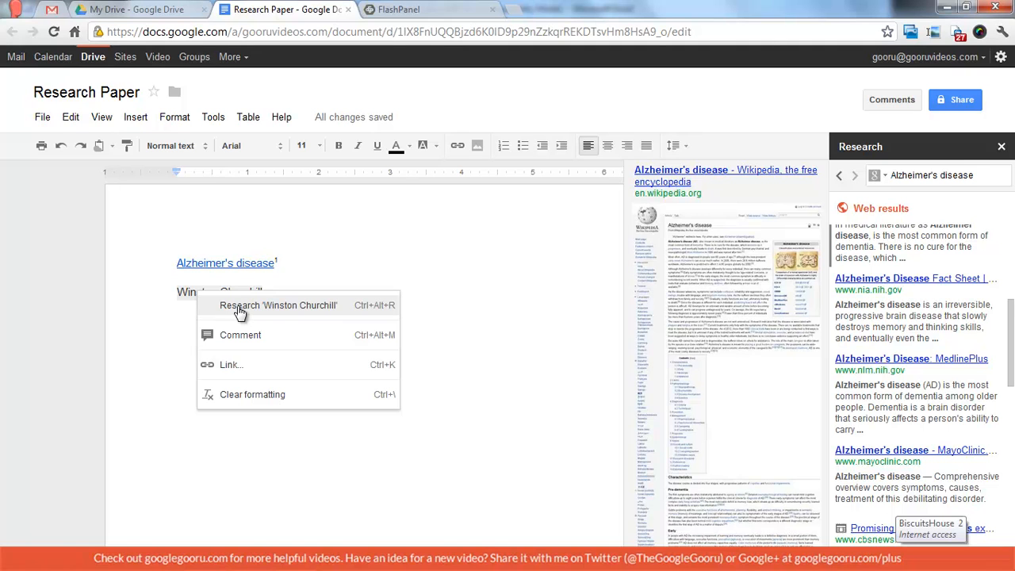
Research Winston Churchill and browse his quotes, facts and web results.
click(279, 304)
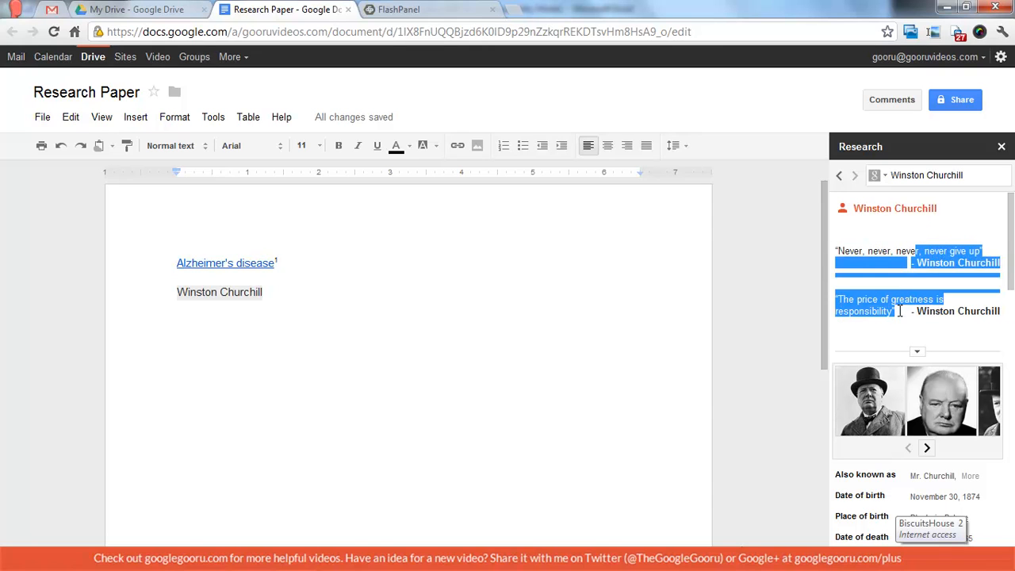
mouse_move(954, 200)
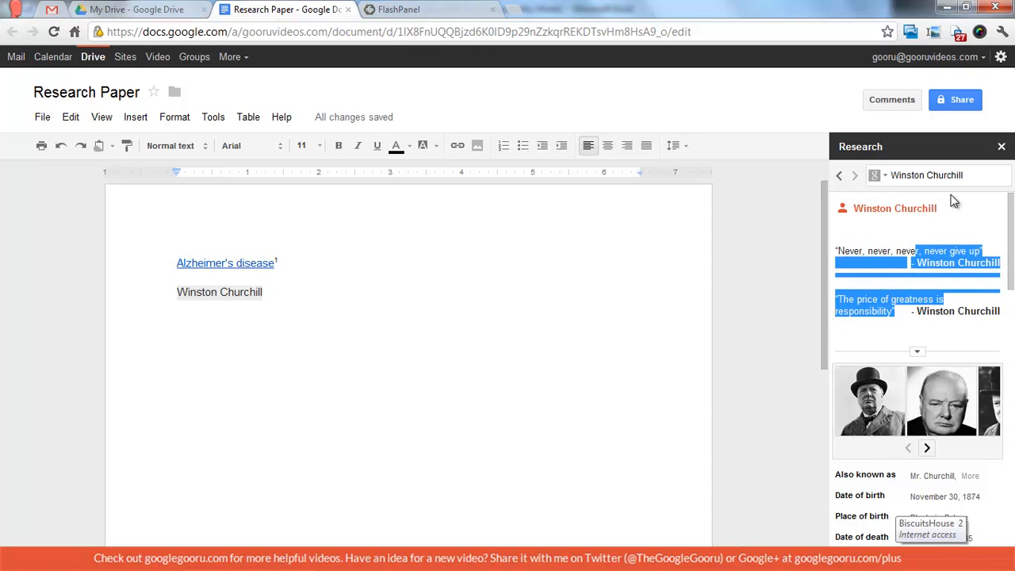
click(883, 174)
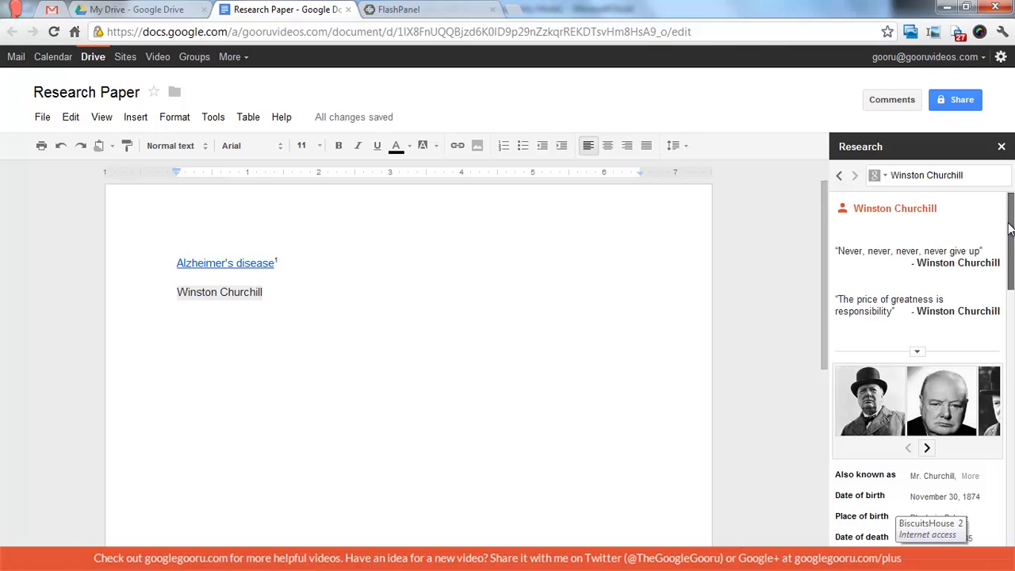
scroll(down, 3)
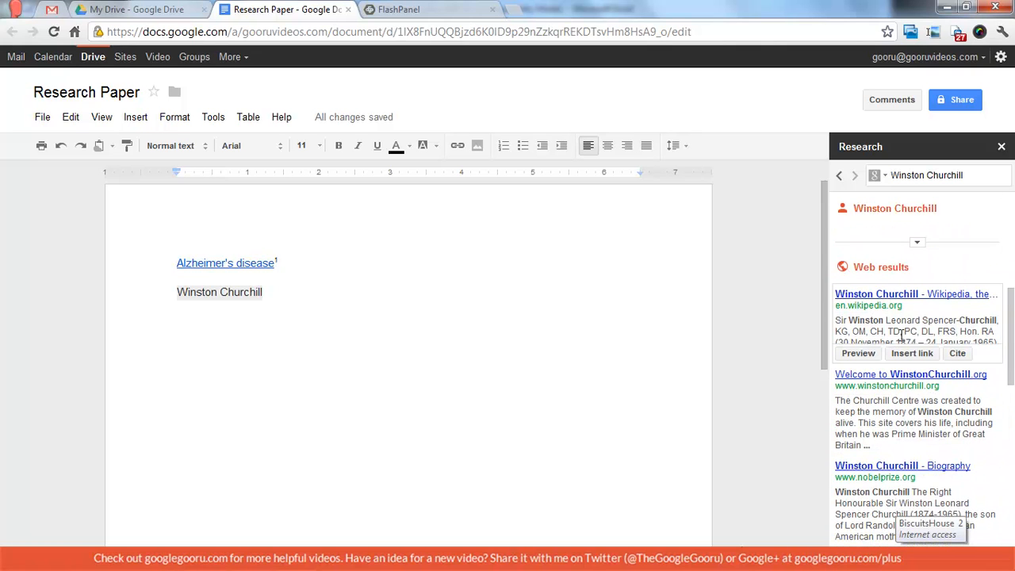
mouse_move(911, 352)
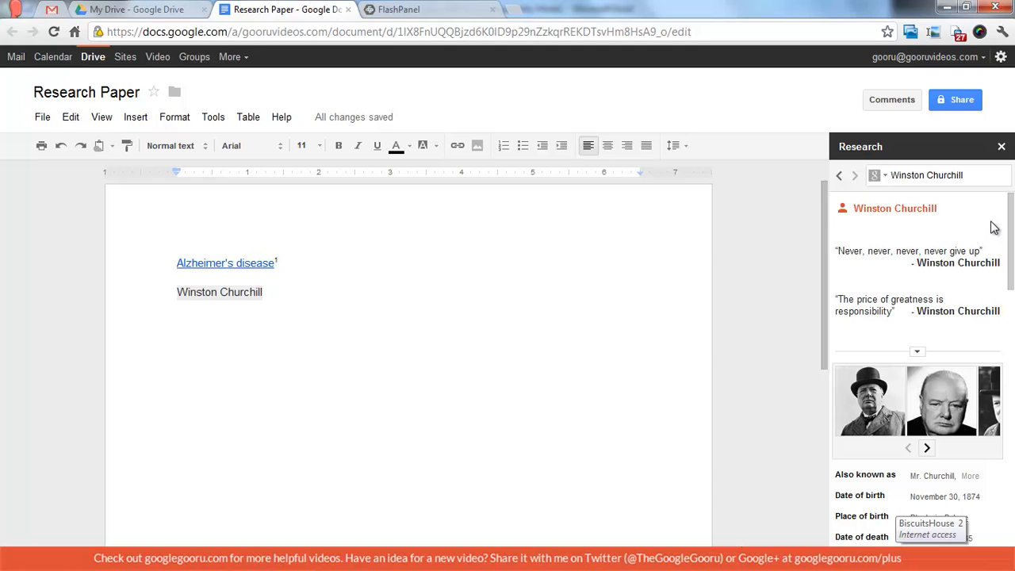
mouse_move(875, 174)
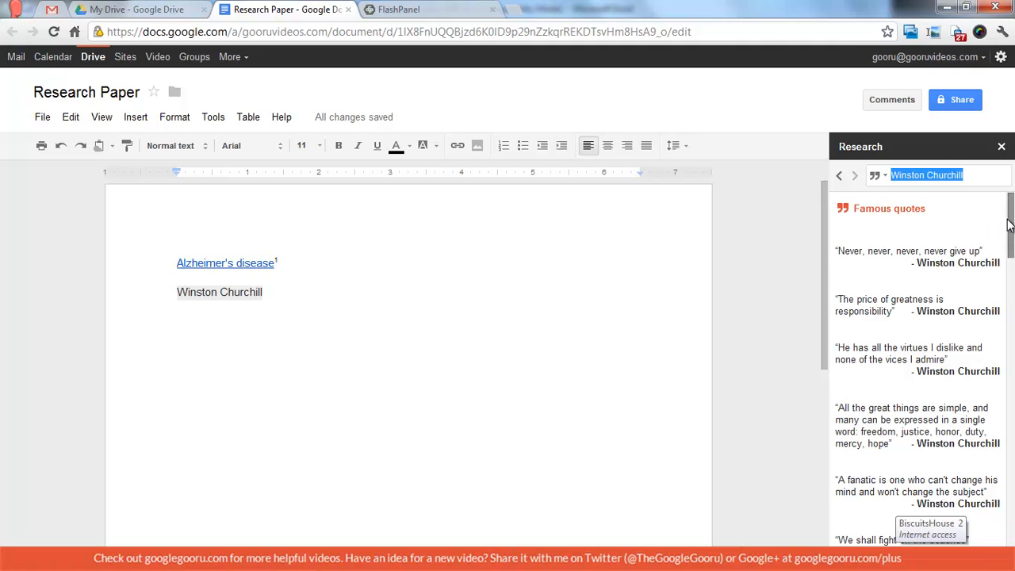
Insert the quote 'The price of greatness is responsibility' with a footnote citation.
scroll(down, 3)
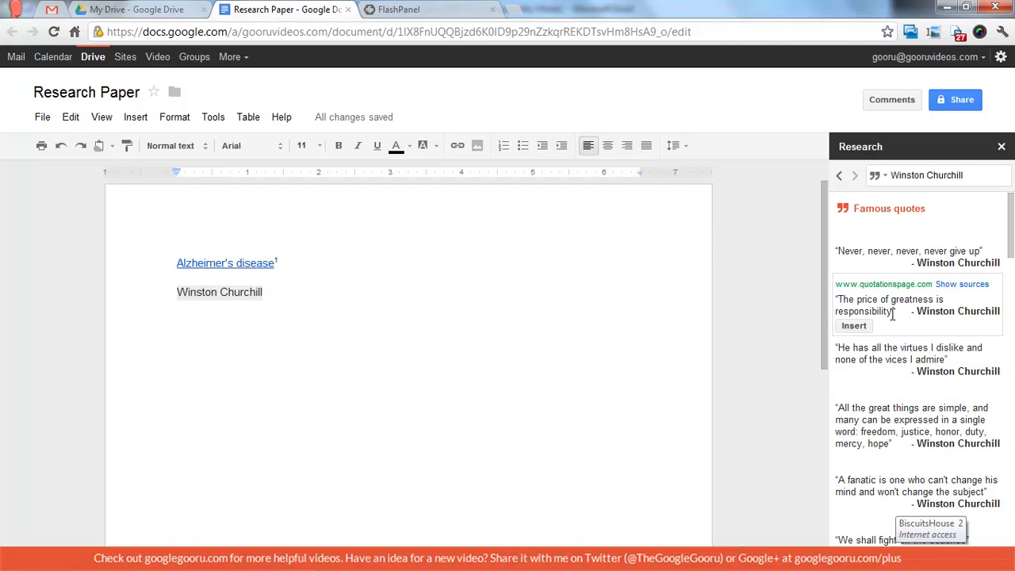
click(853, 325)
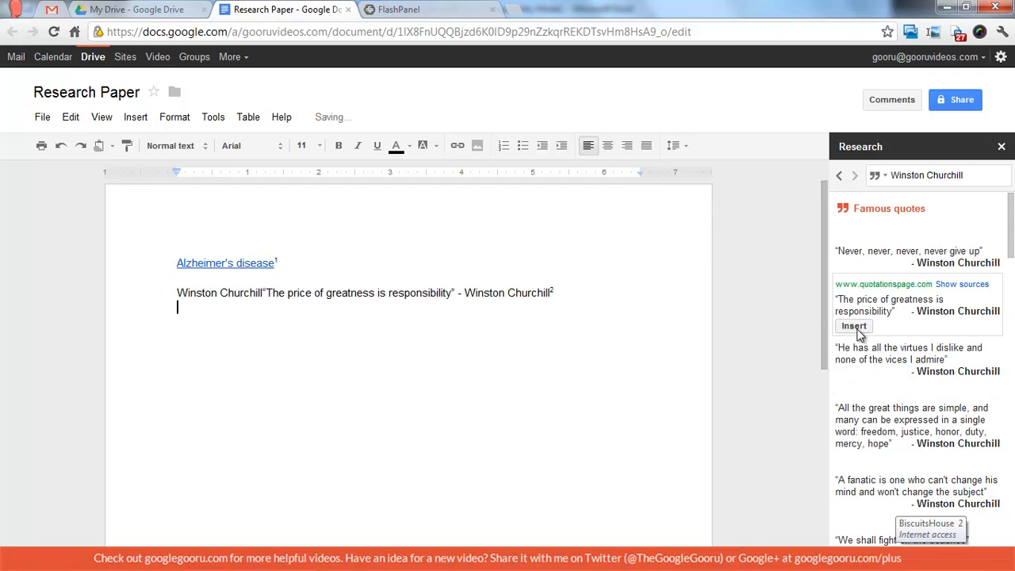